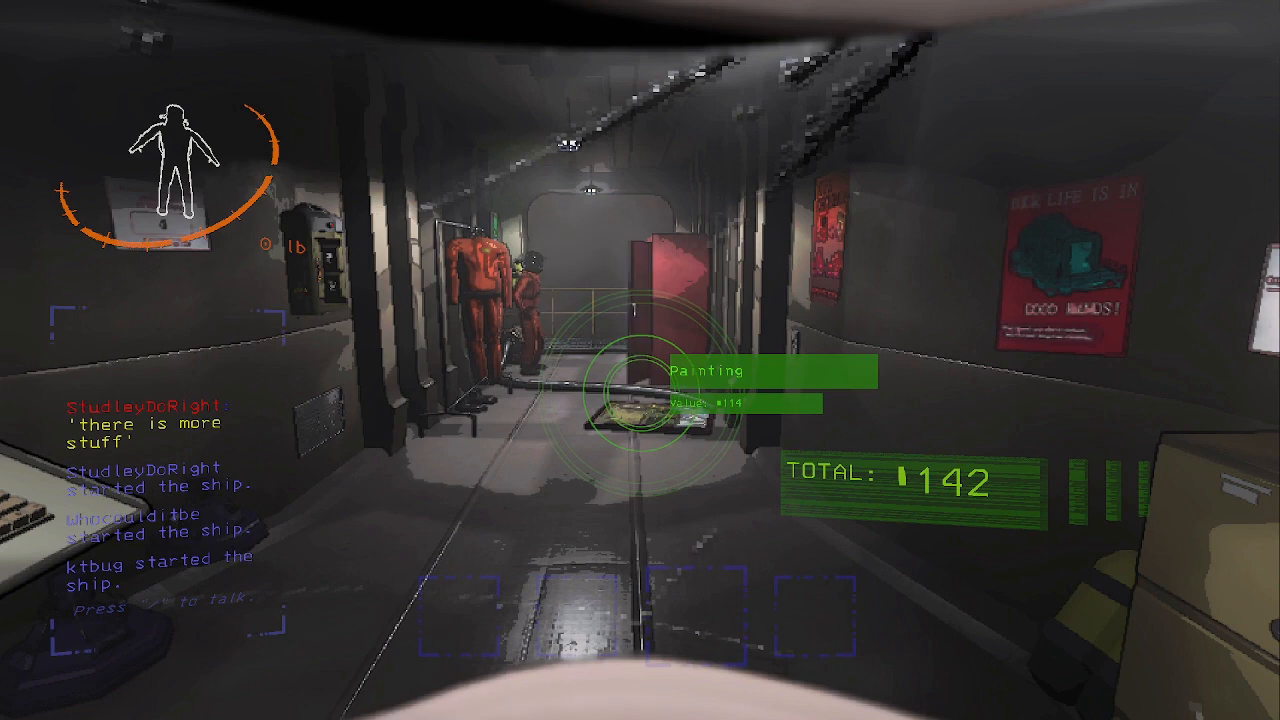
mouse_move(640, 360)
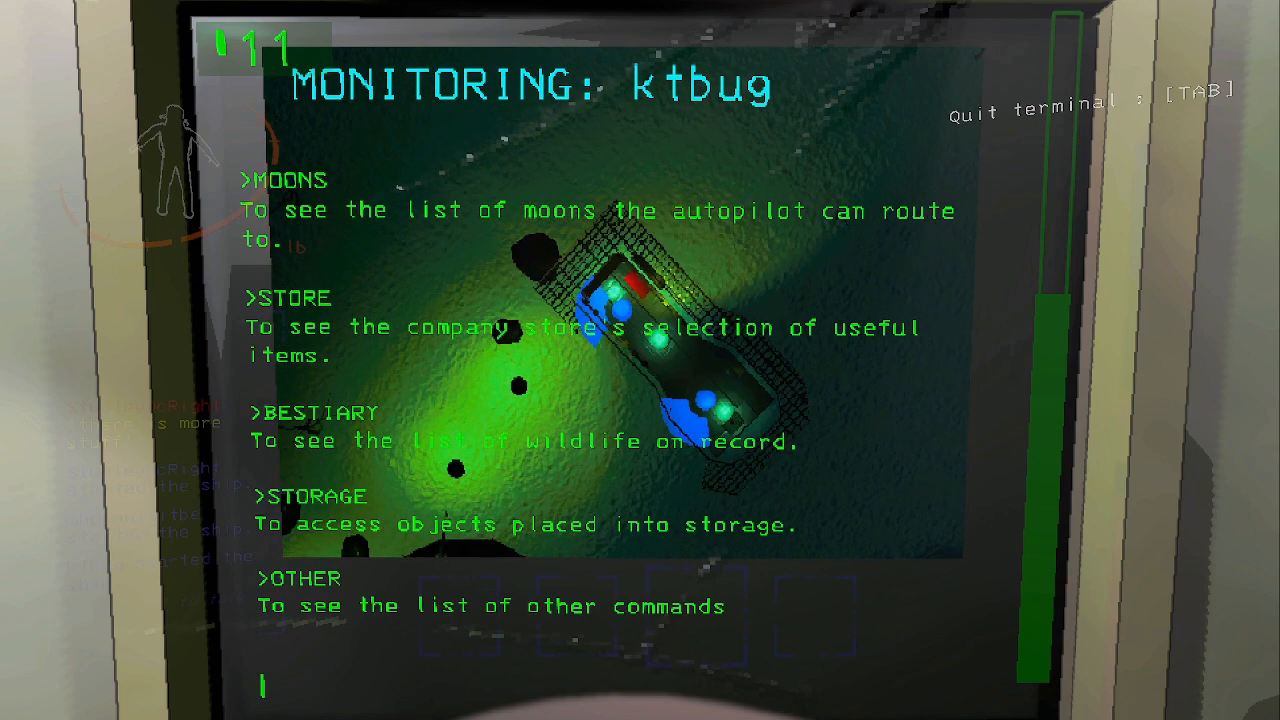
key(Tab)
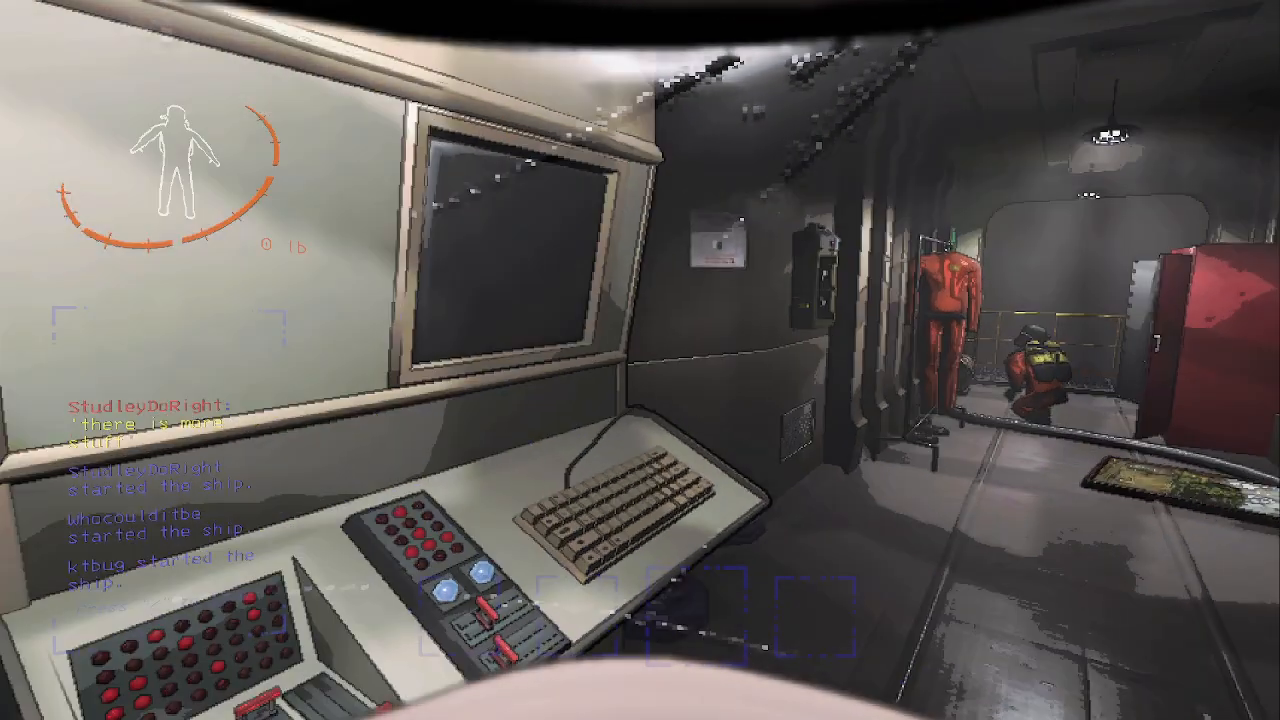
mouse_move(640, 360)
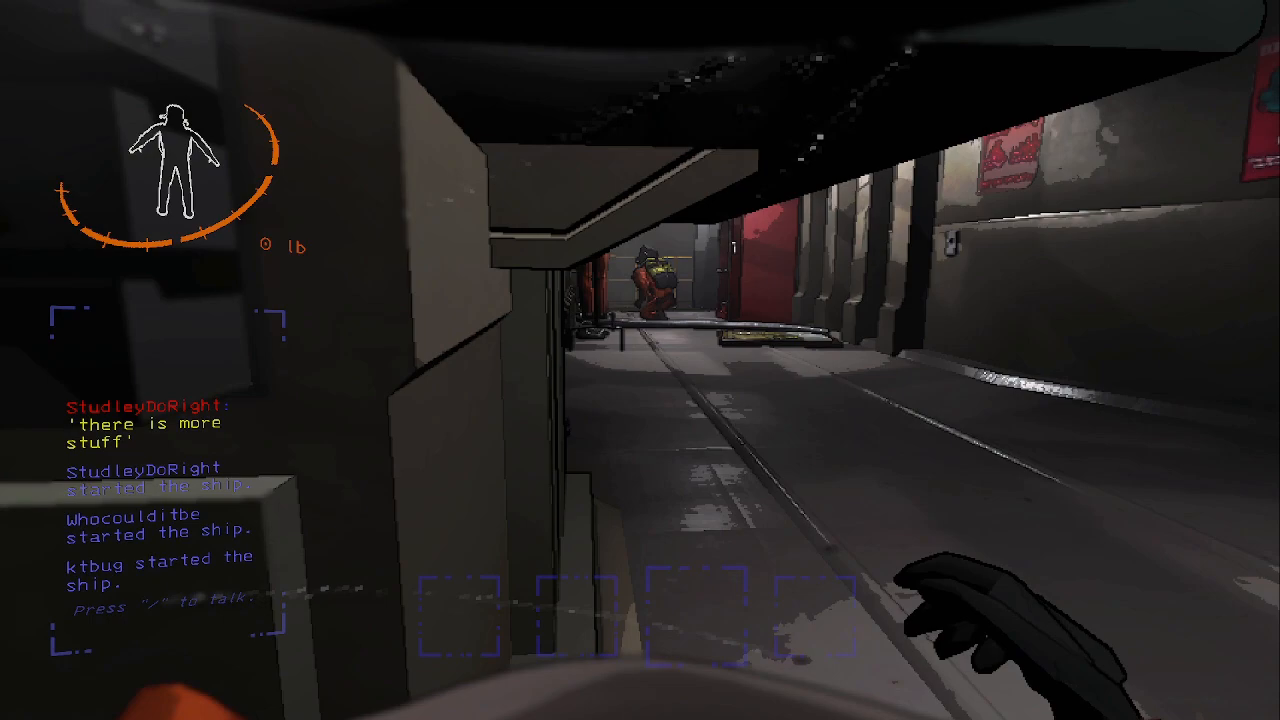
mouse_move(640, 360)
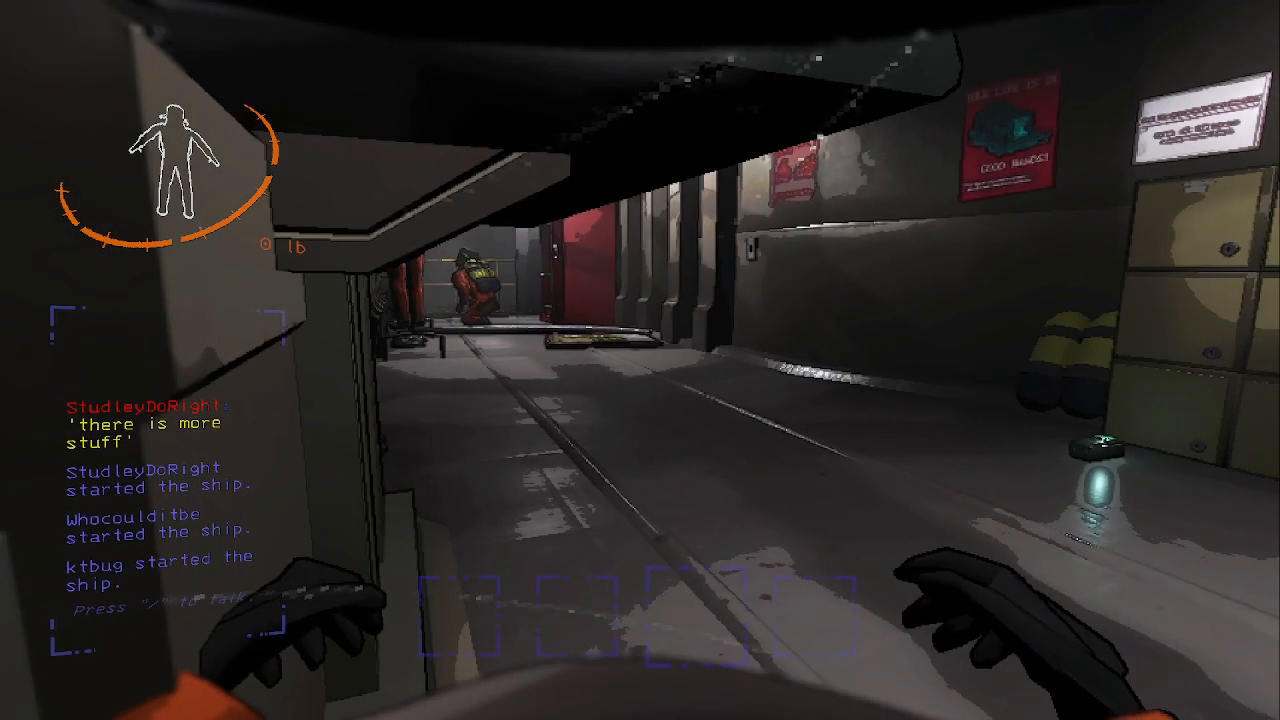
mouse_move(640, 360)
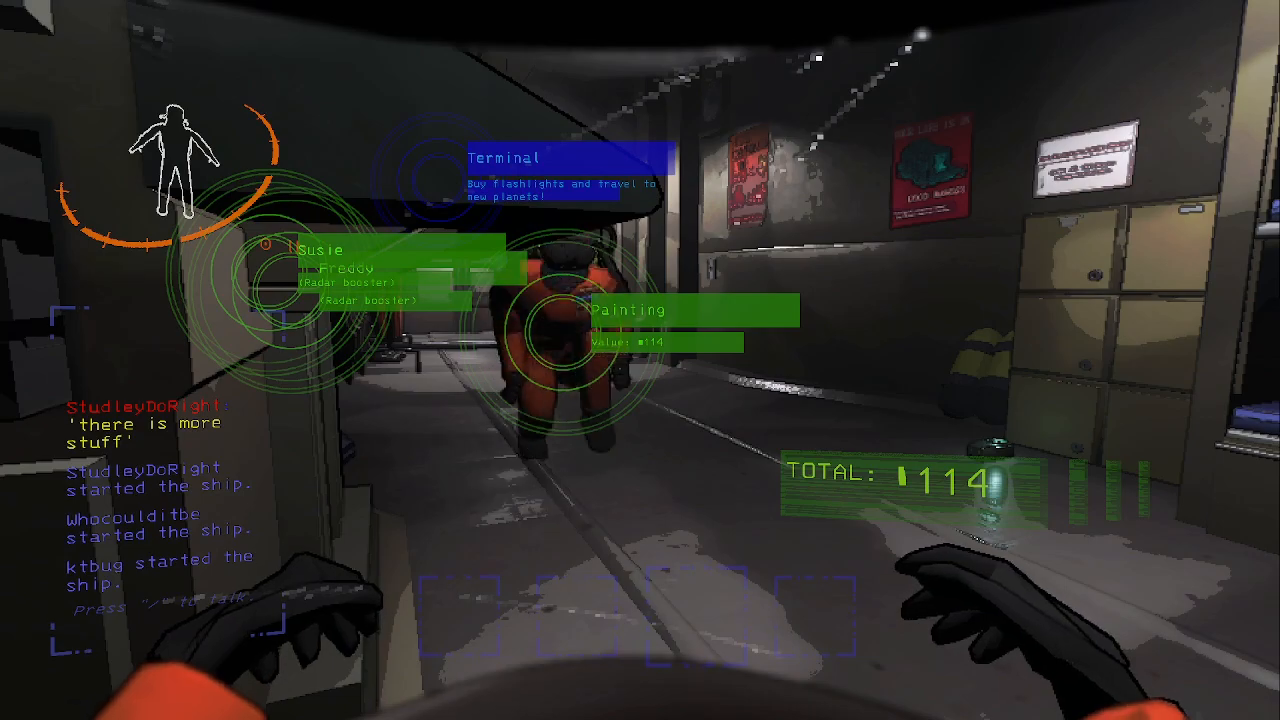
mouse_move(640, 360)
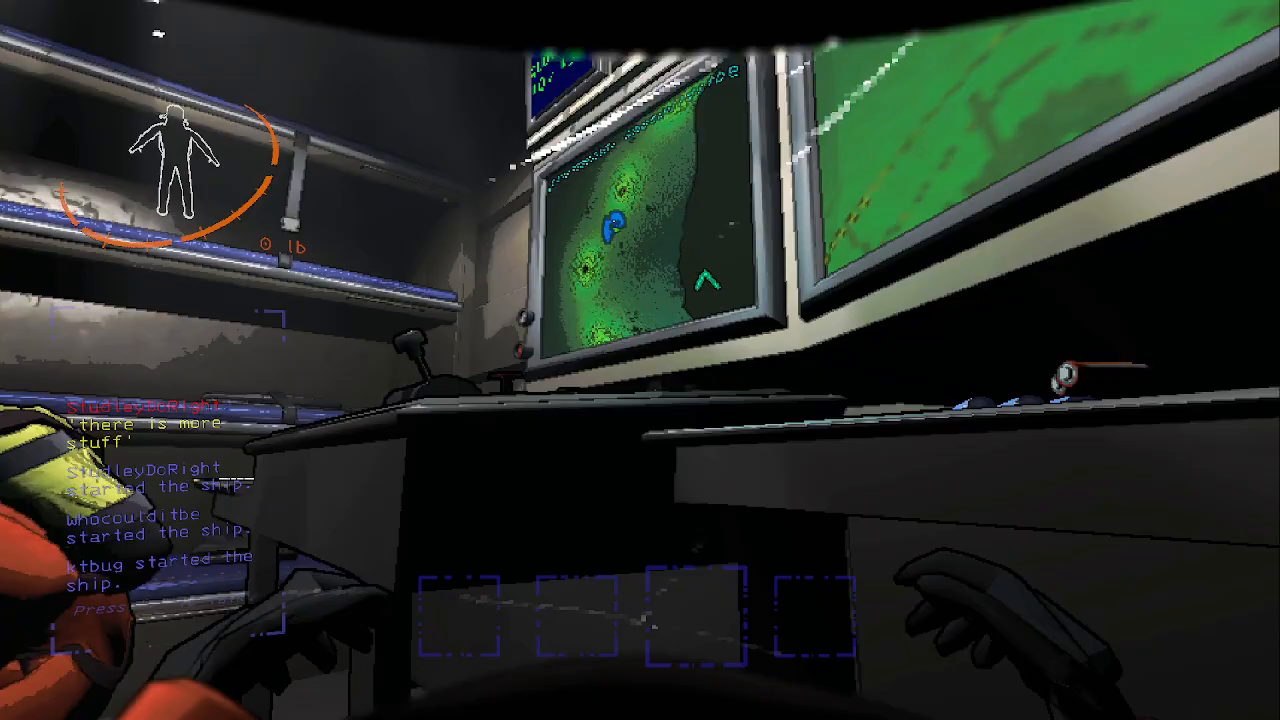
mouse_move(640, 360)
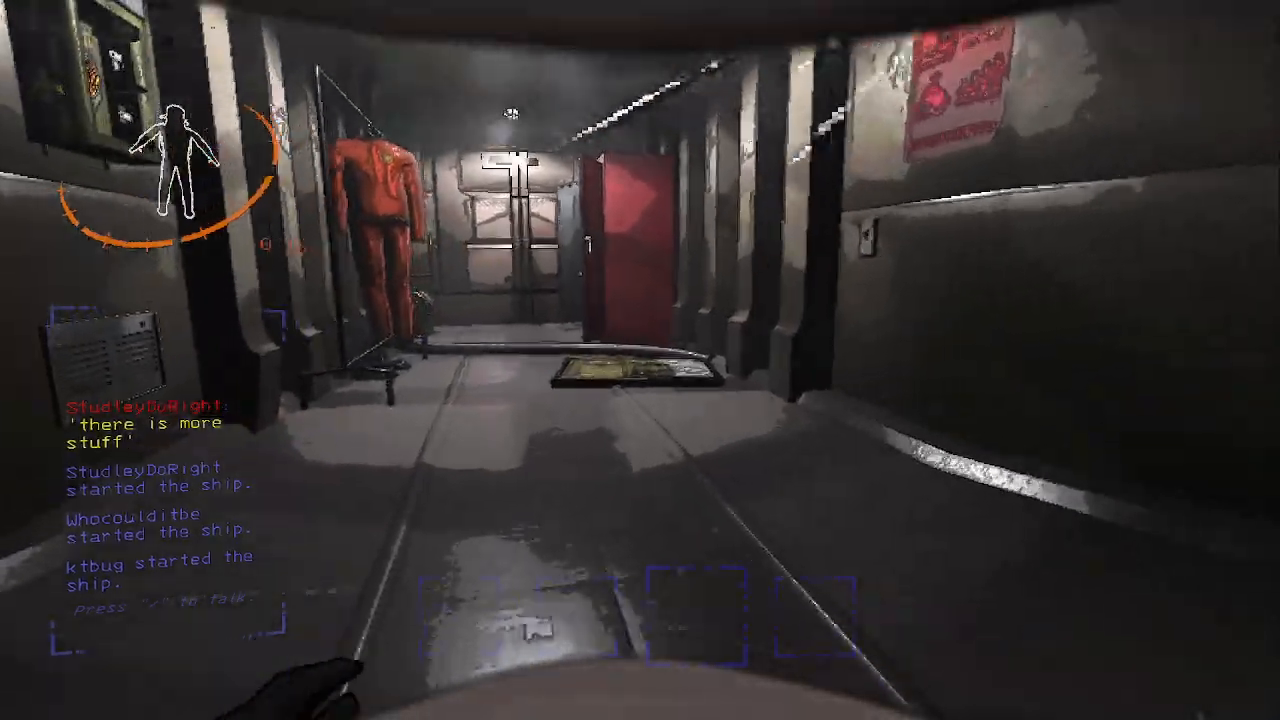
mouse_move(640, 360)
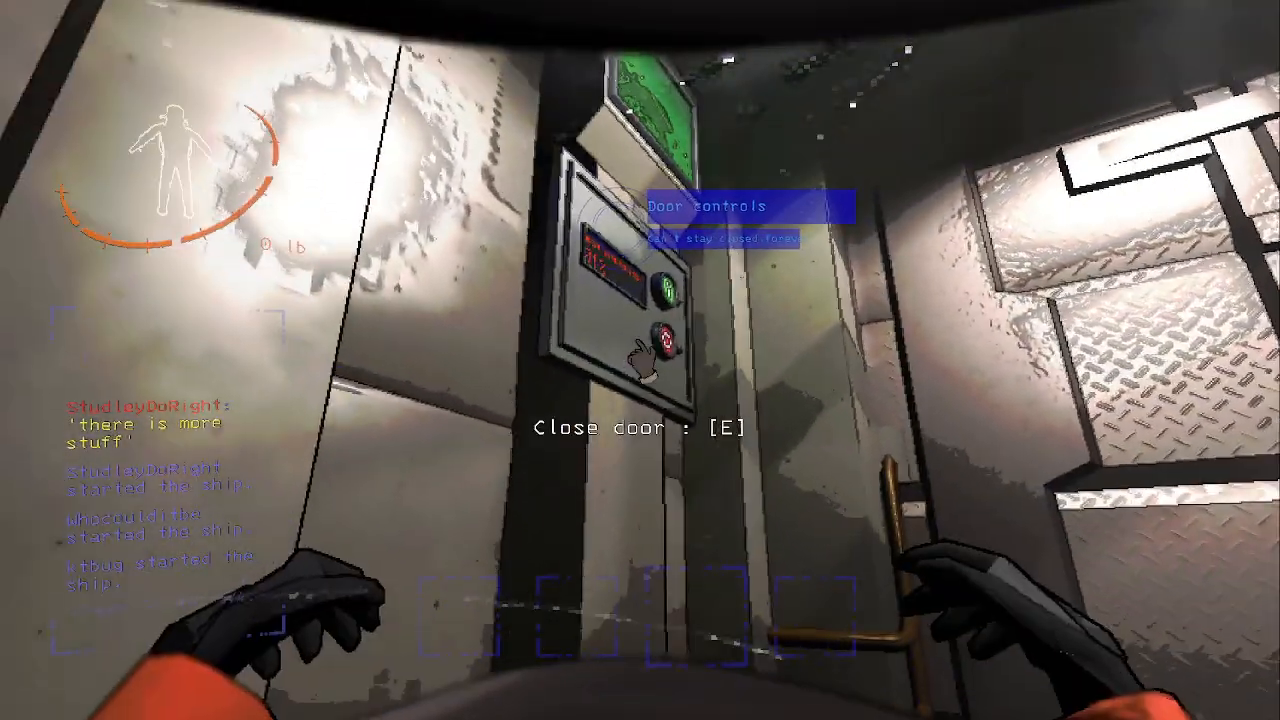
key(e)
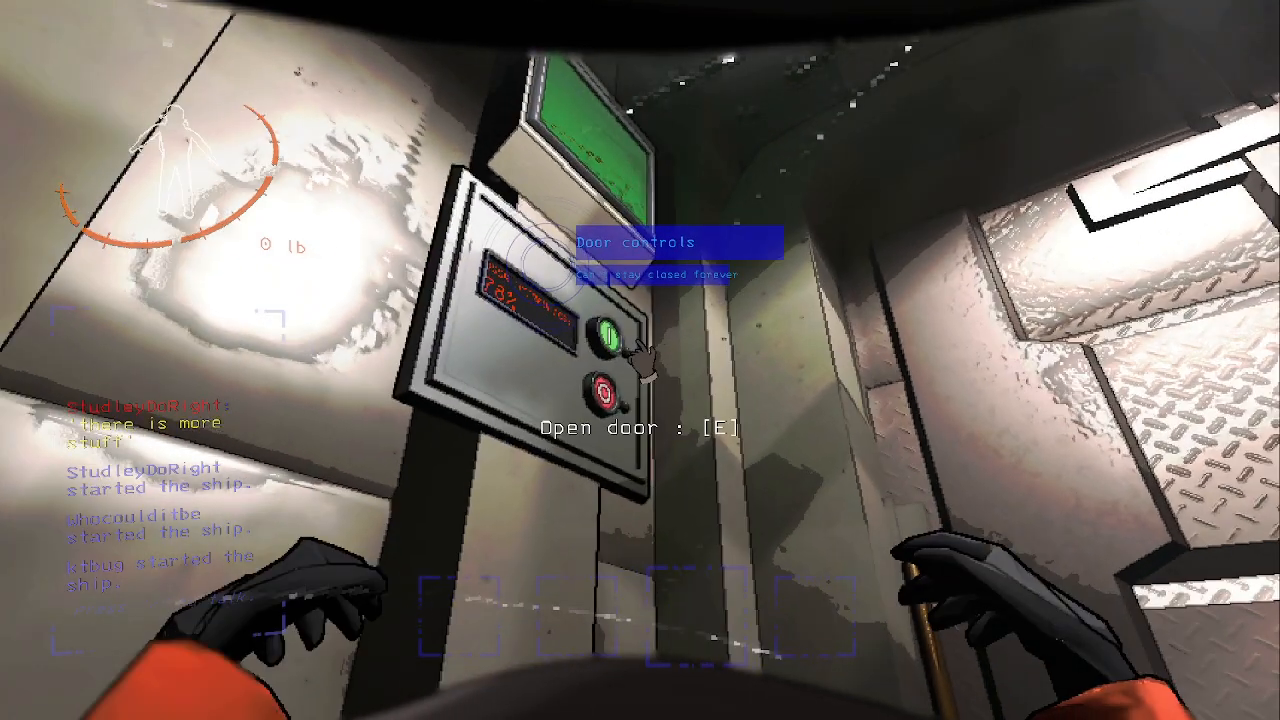
key(e)
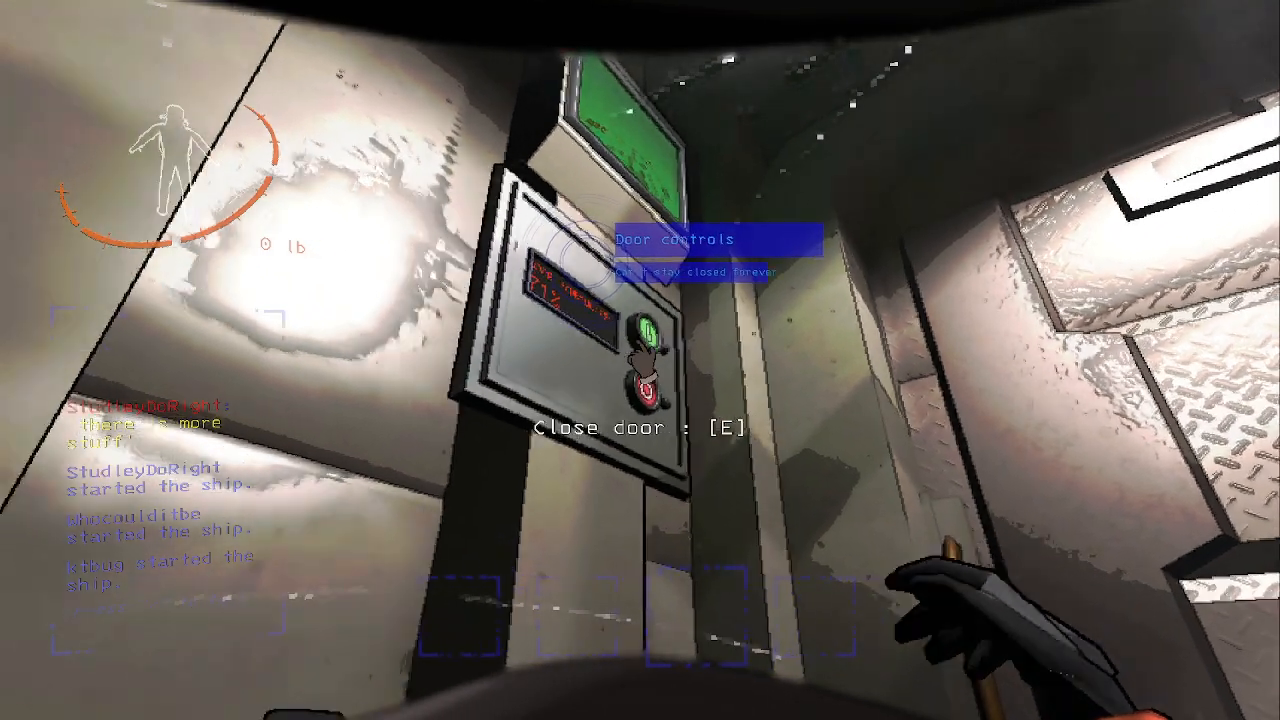